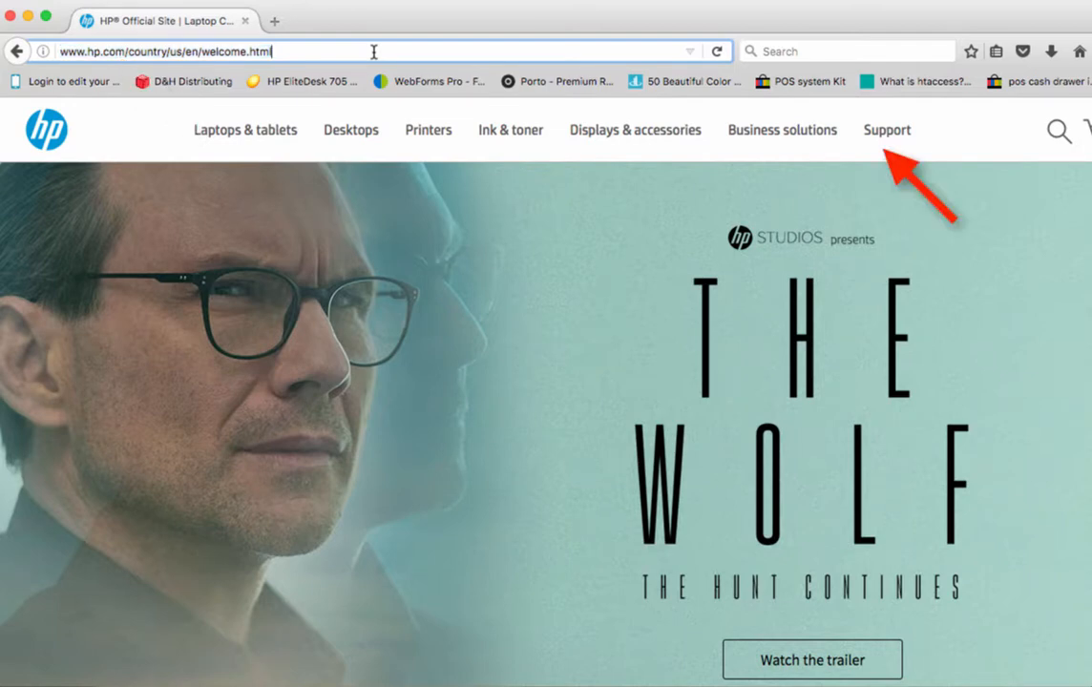
# - Search HP support for the Pavilion notebook by product number N5R55
pyautogui.click(887, 130)
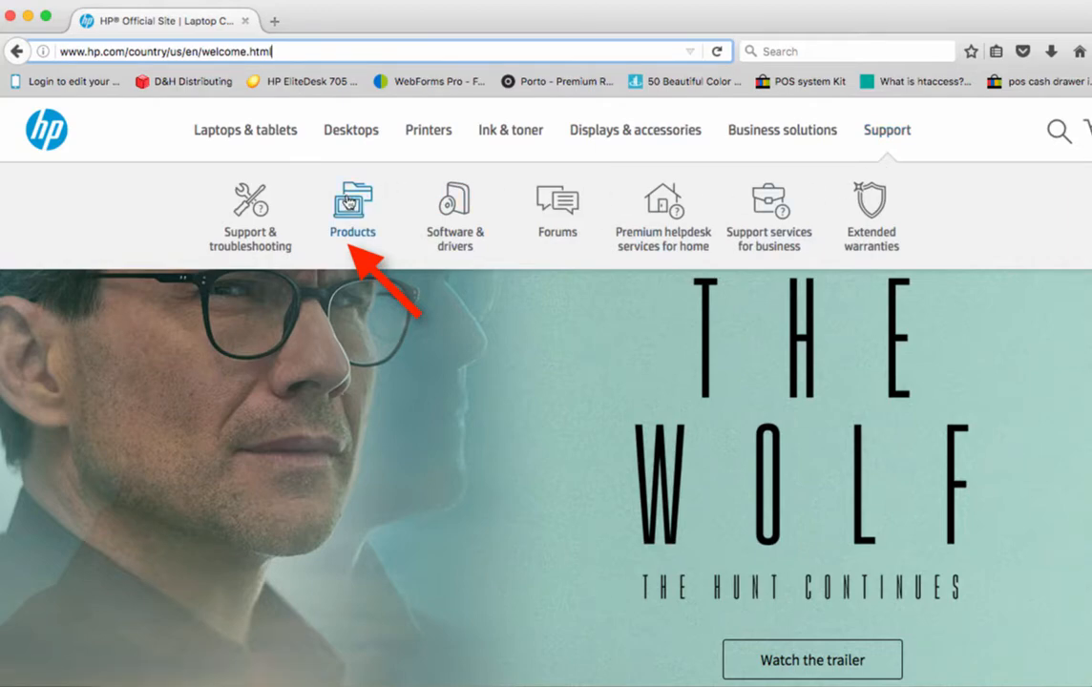
pyautogui.click(351, 201)
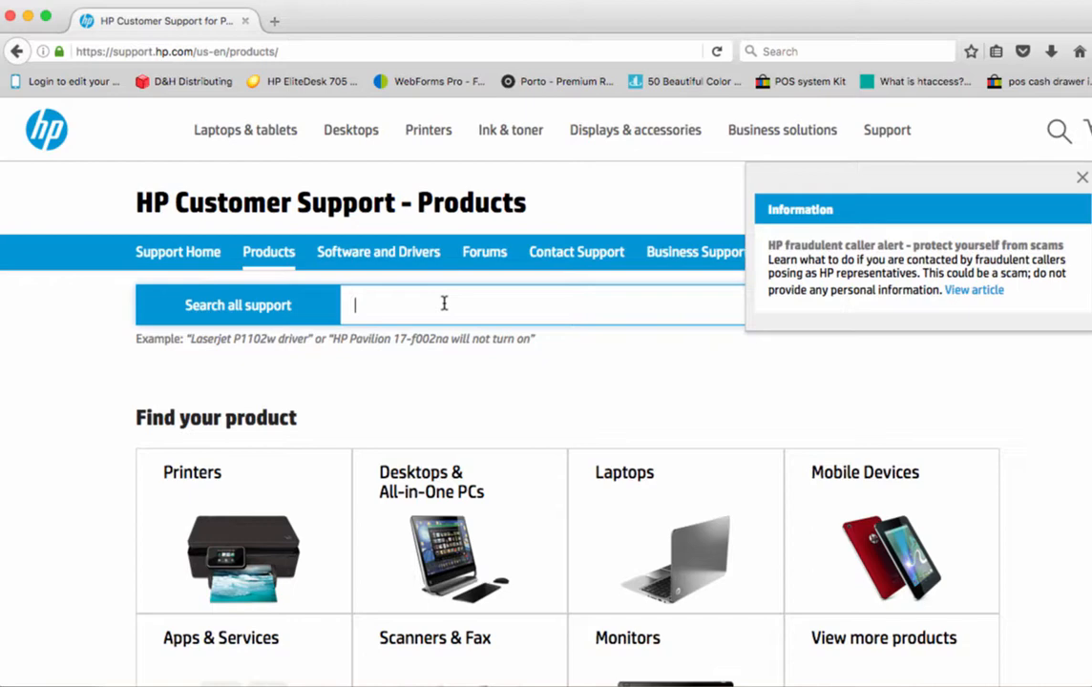
pyautogui.write('N')
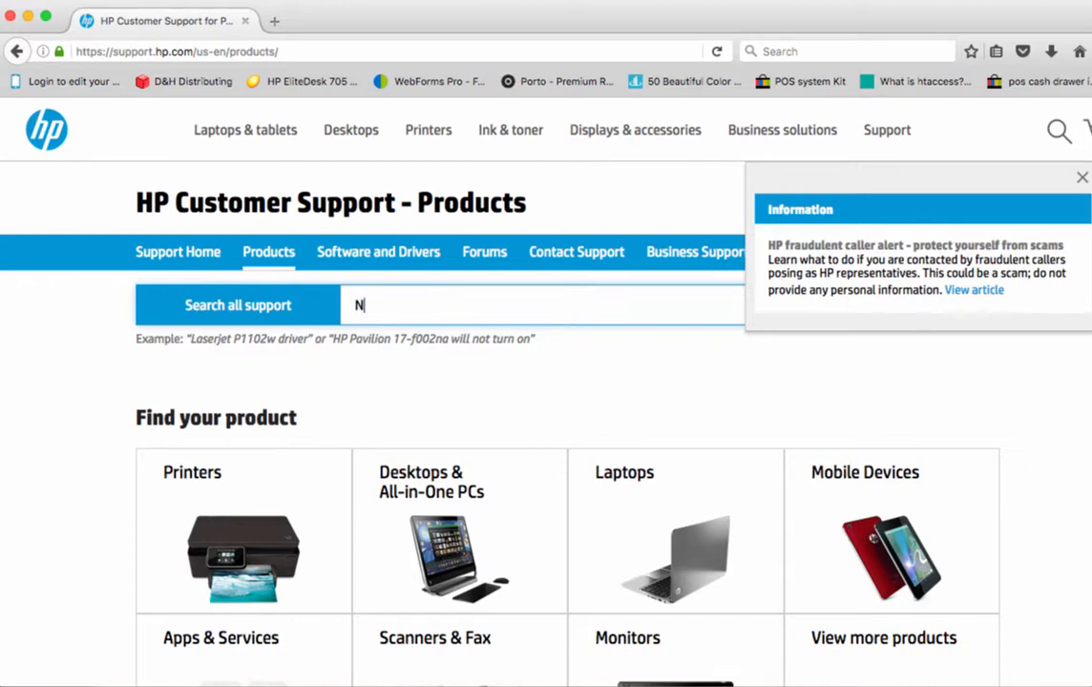
pyautogui.write('5R55')
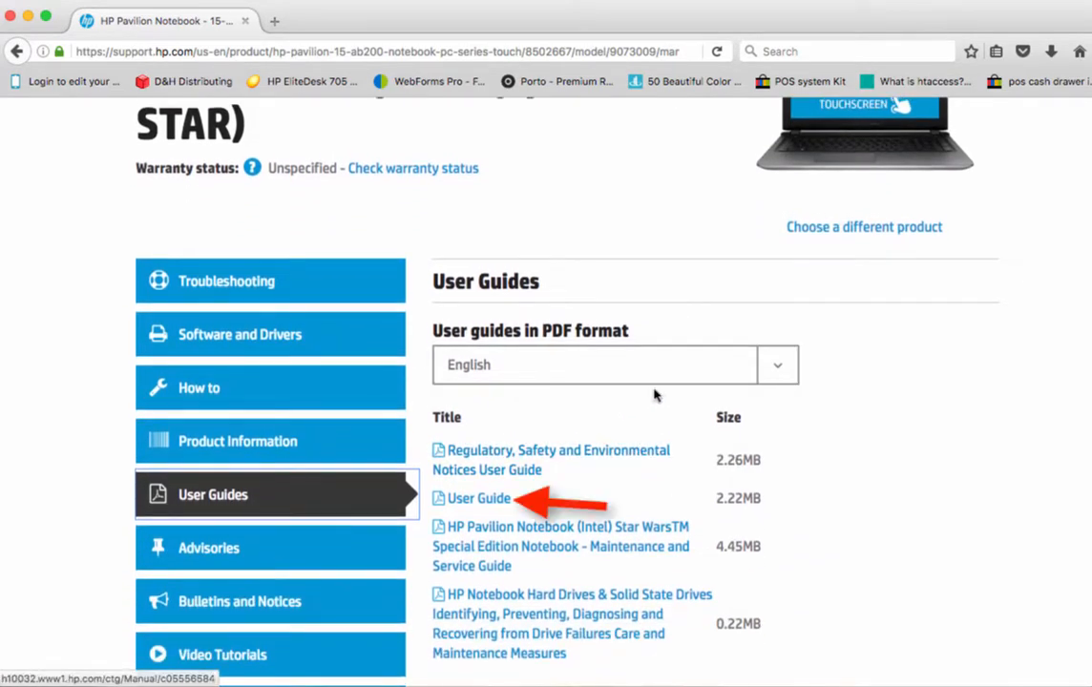
# - Open the User Guide PDF and search for 'diagnostic' to reach chapter 10 on page 61
pyautogui.click(474, 498)
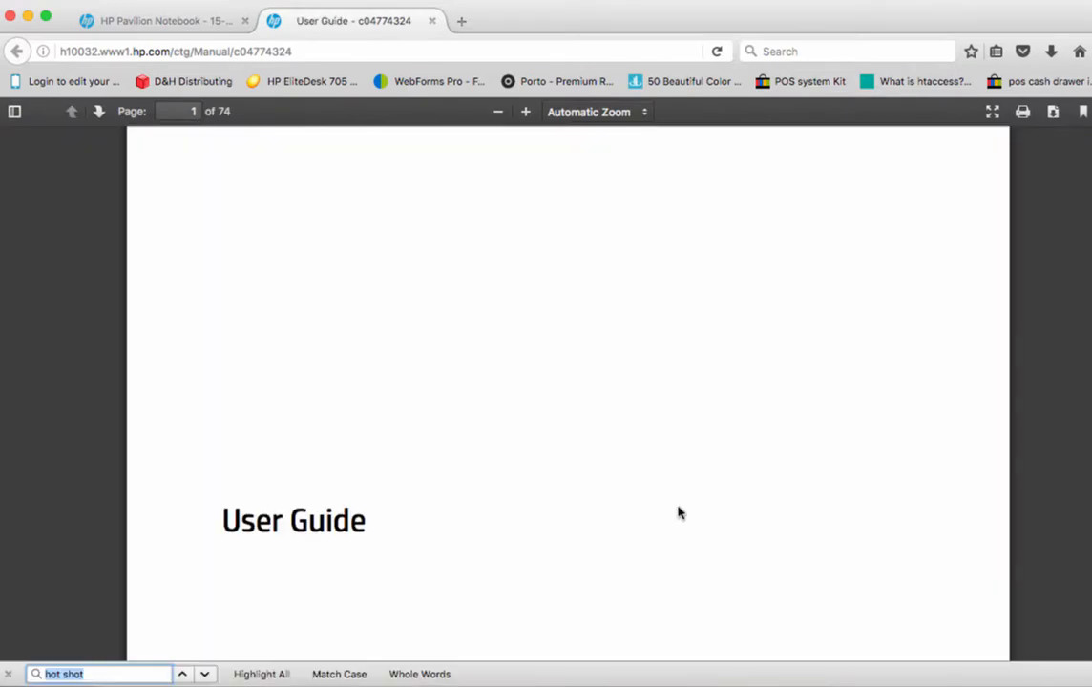
pyautogui.press('Ctrl+f')
pyautogui.write('diagnostic')
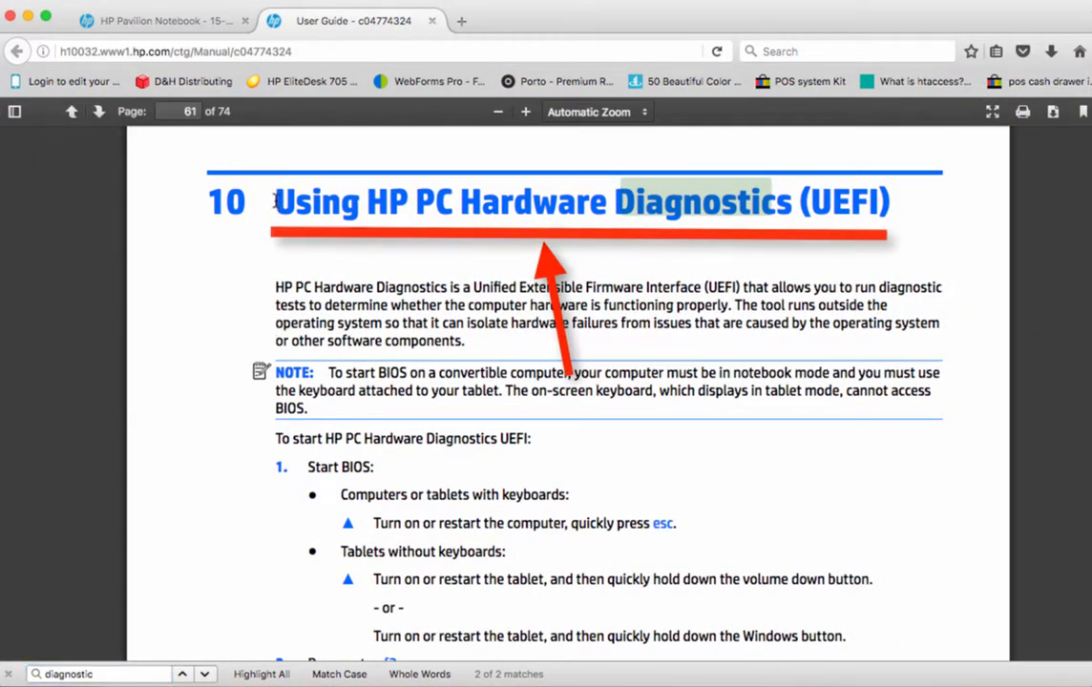
pyautogui.moveTo(275, 201); pyautogui.dragTo(888, 200)
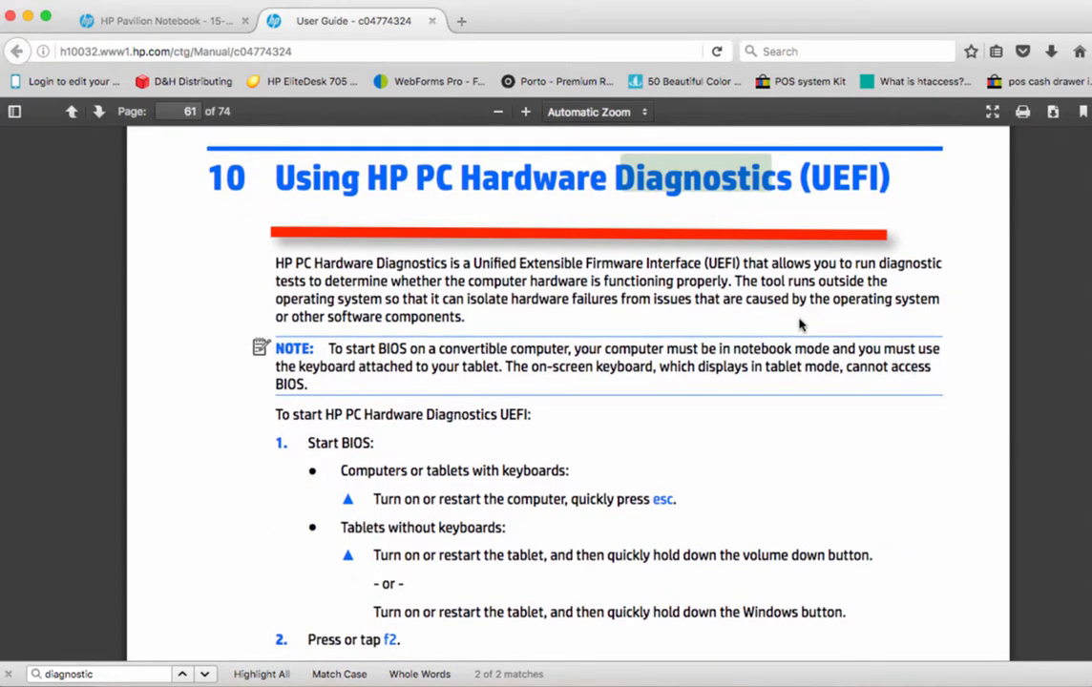
pyautogui.scroll(-3)
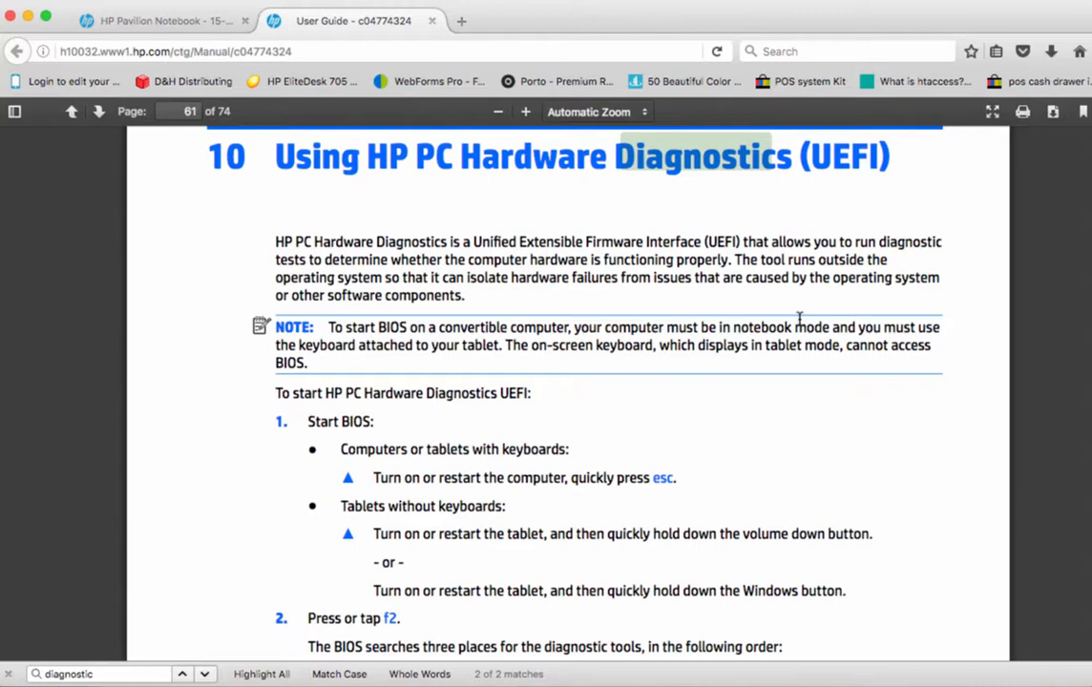
pyautogui.moveTo(785, 358)
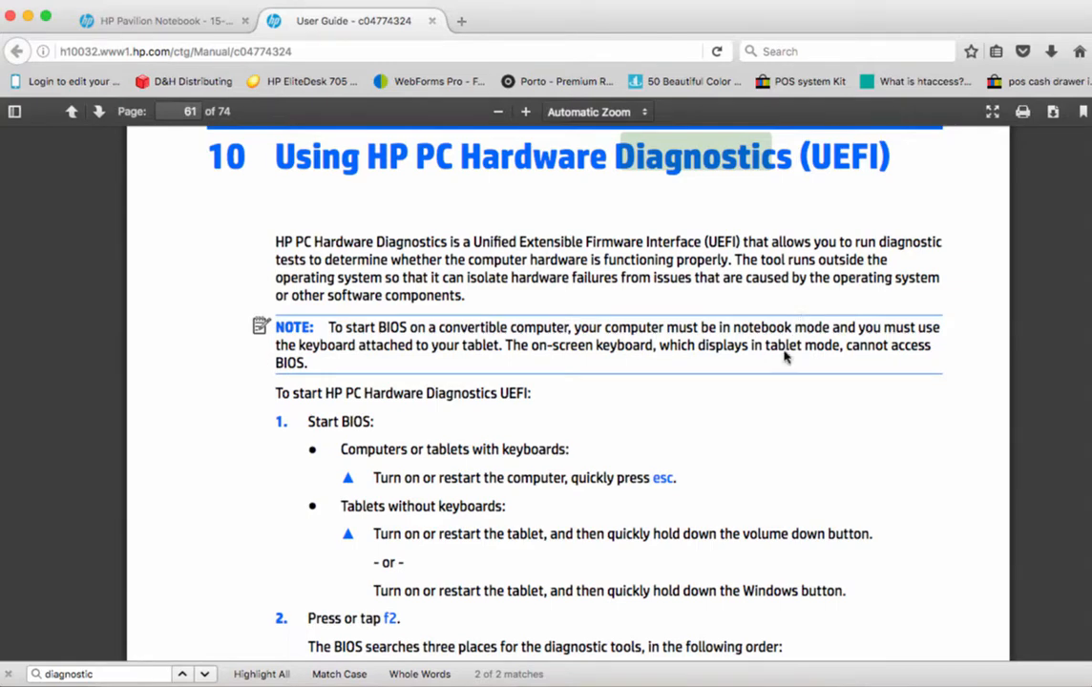
pyautogui.scroll(-3)
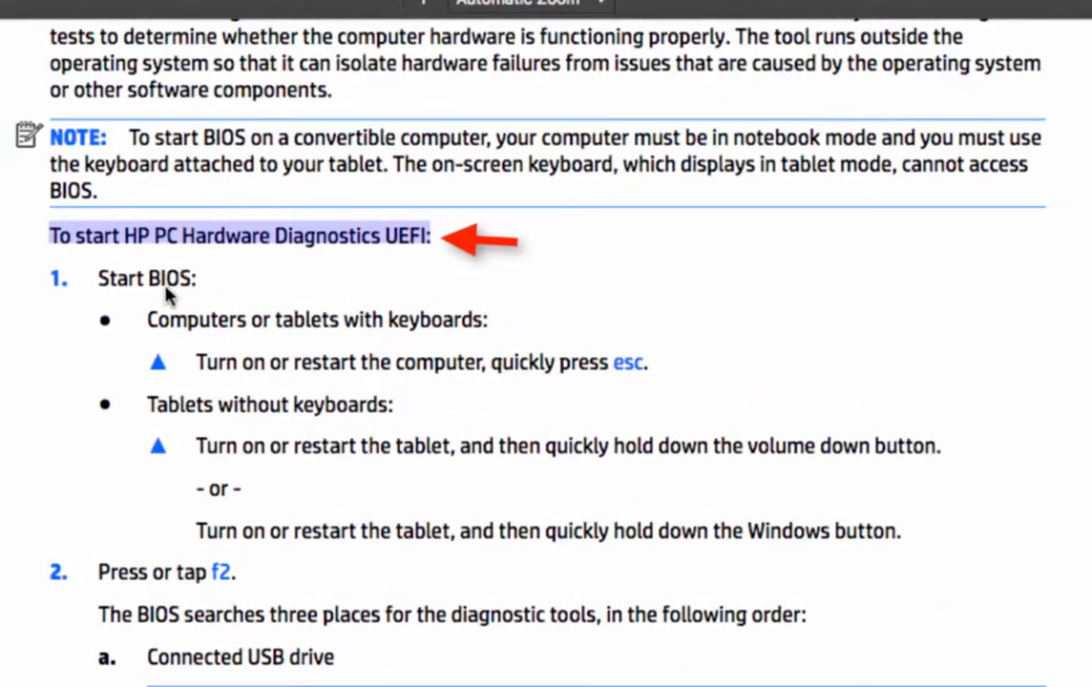
pyautogui.moveTo(213, 350)
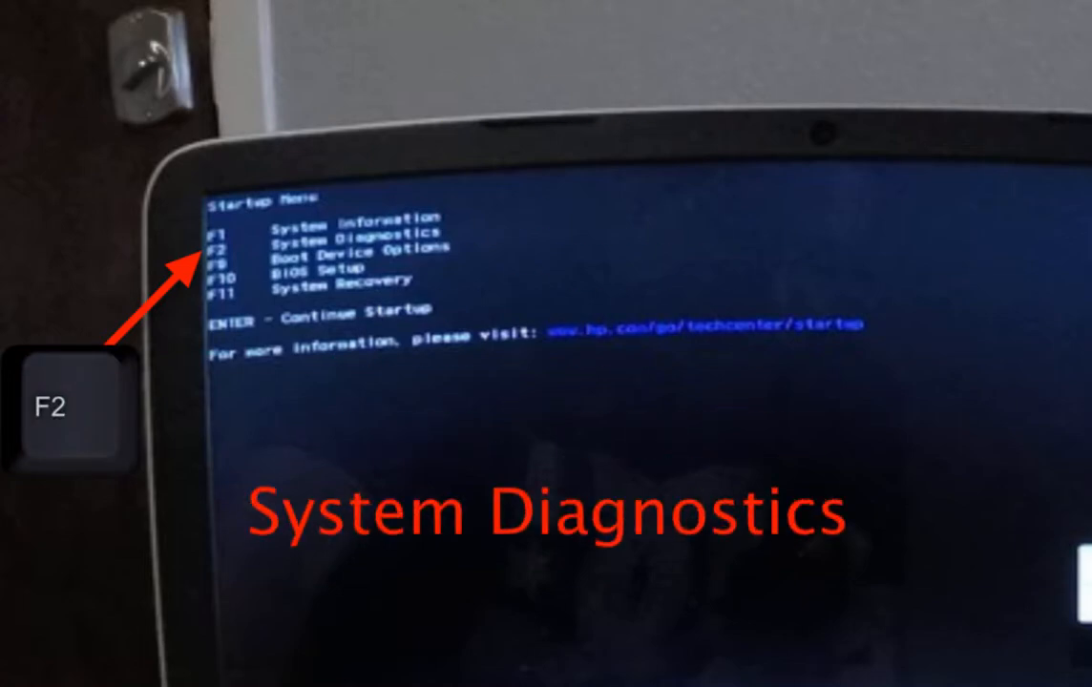
# - Press F2 in the Startup Menu to launch System Diagnostics
pyautogui.press('F2')
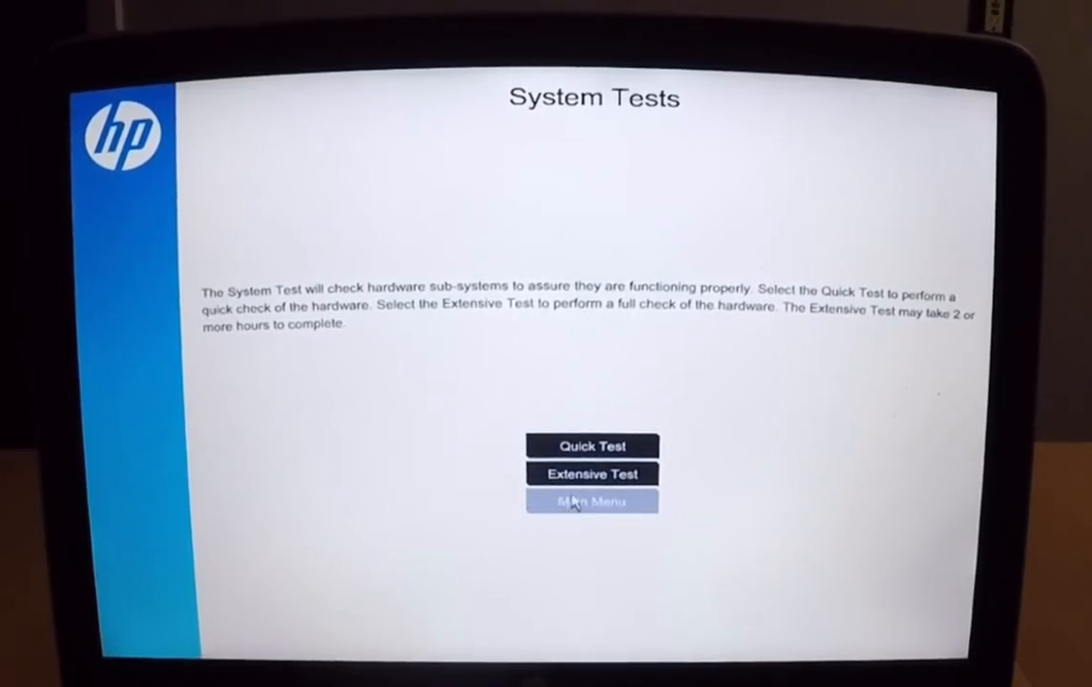
# - From the Main Menu open System Tests and run the Quick Test once
pyautogui.click(592, 501)
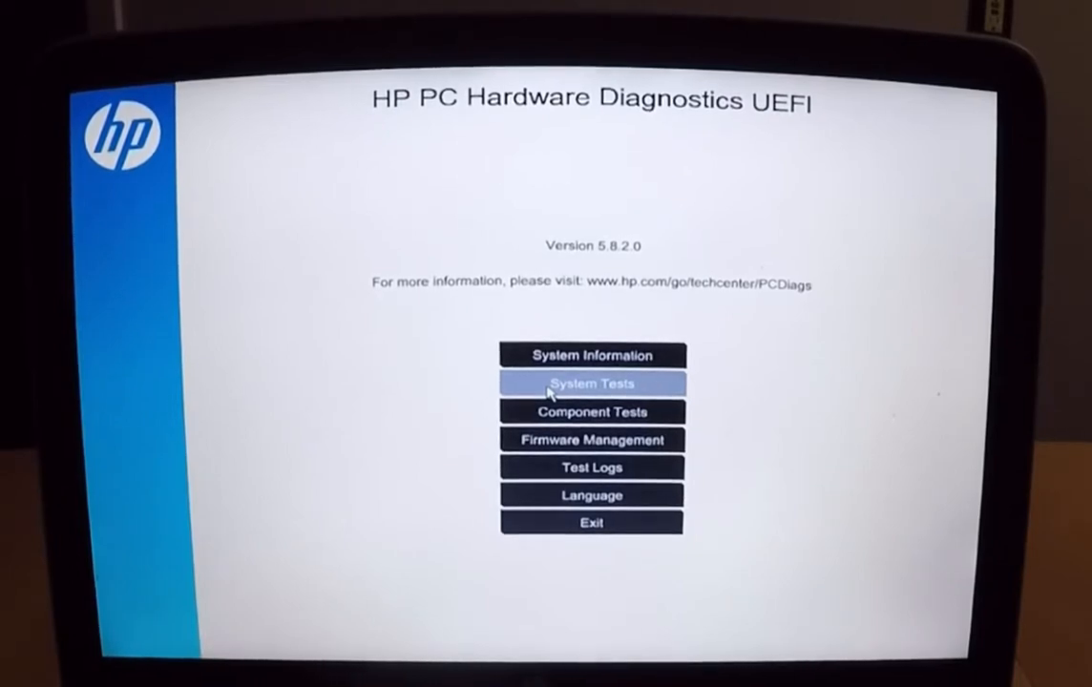
pyautogui.click(590, 382)
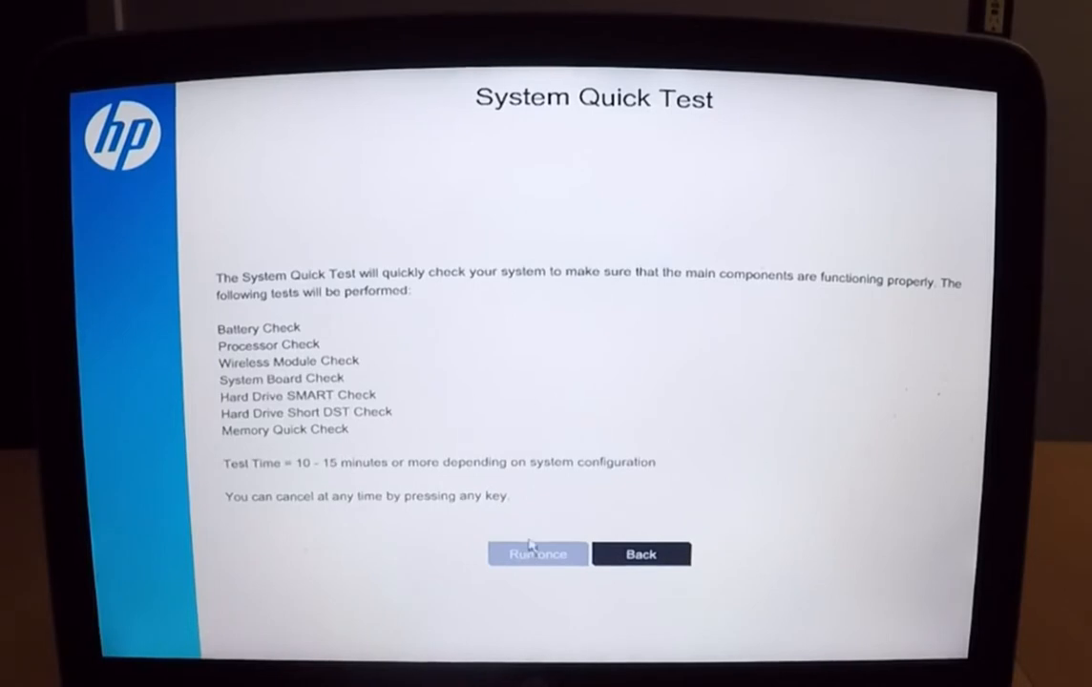
pyautogui.moveTo(549, 558)
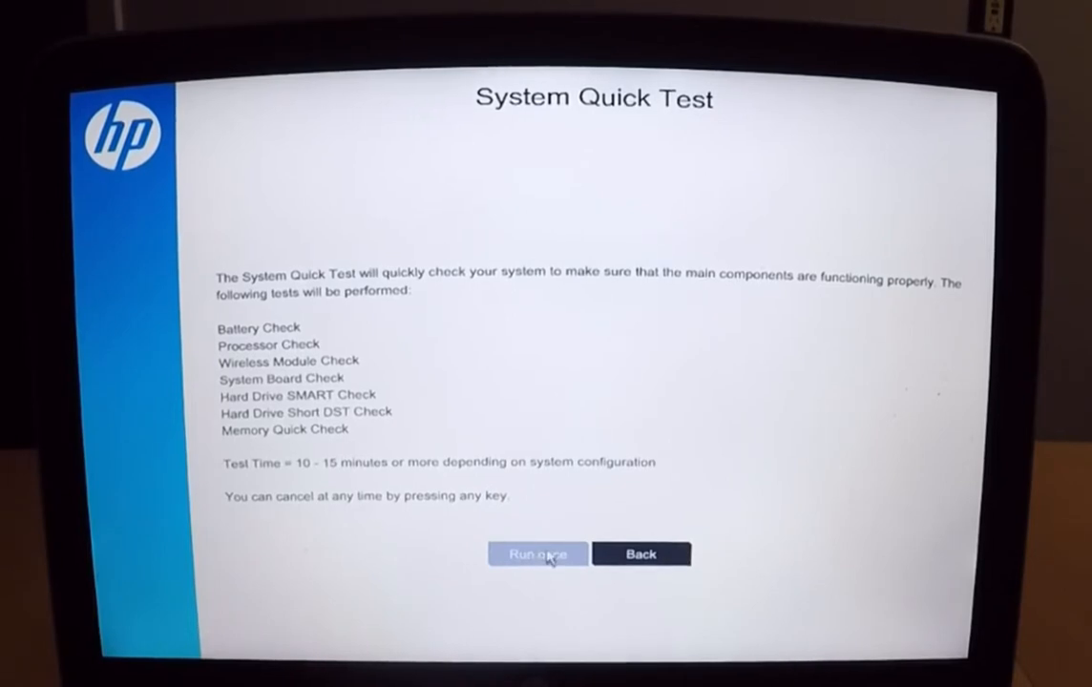
pyautogui.click(536, 554)
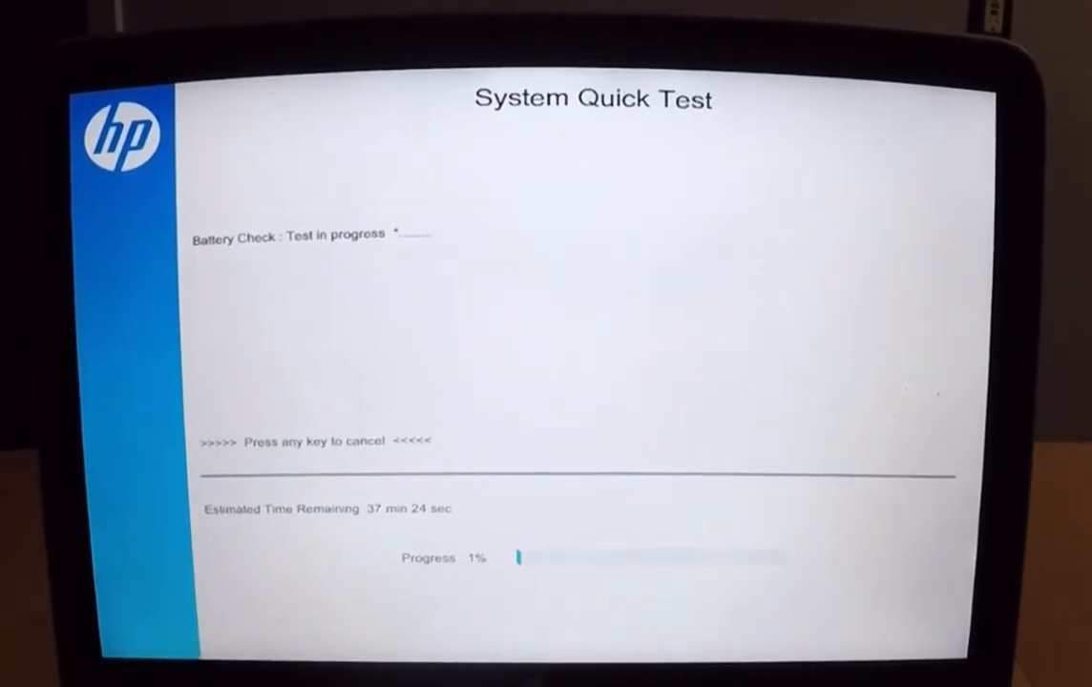